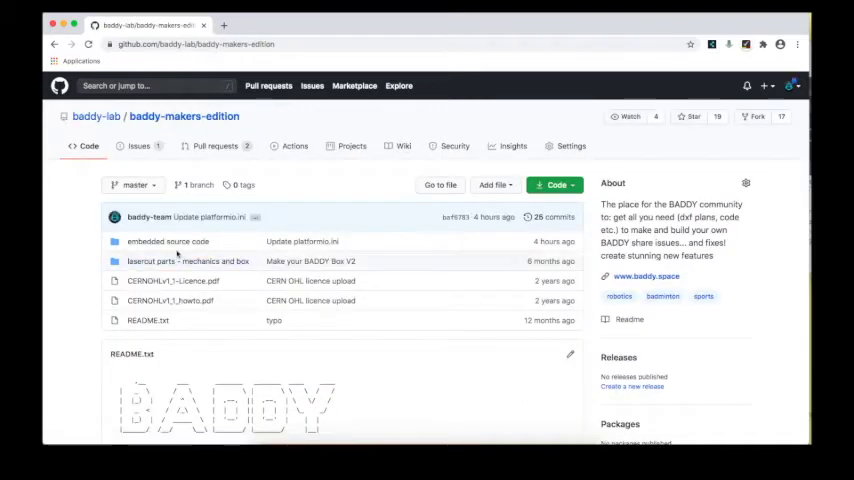
Open the 'embedded source code' folder, then its 'BADDY V3' subfolder.
click(168, 241)
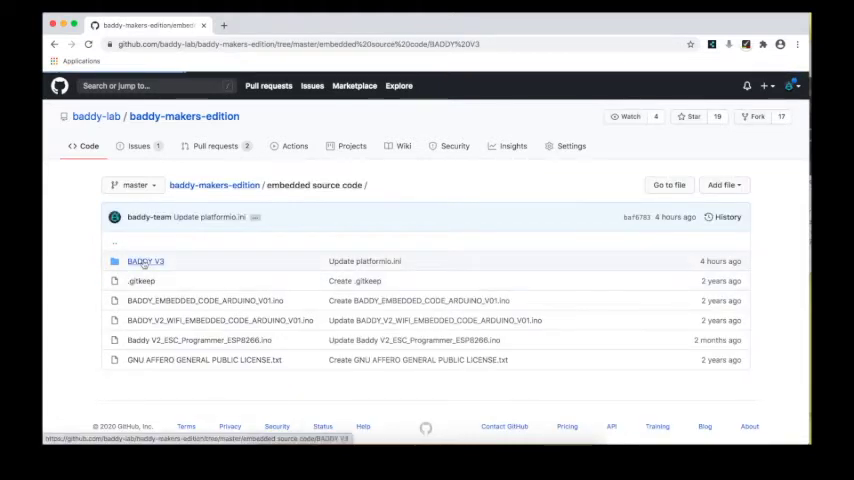
click(145, 261)
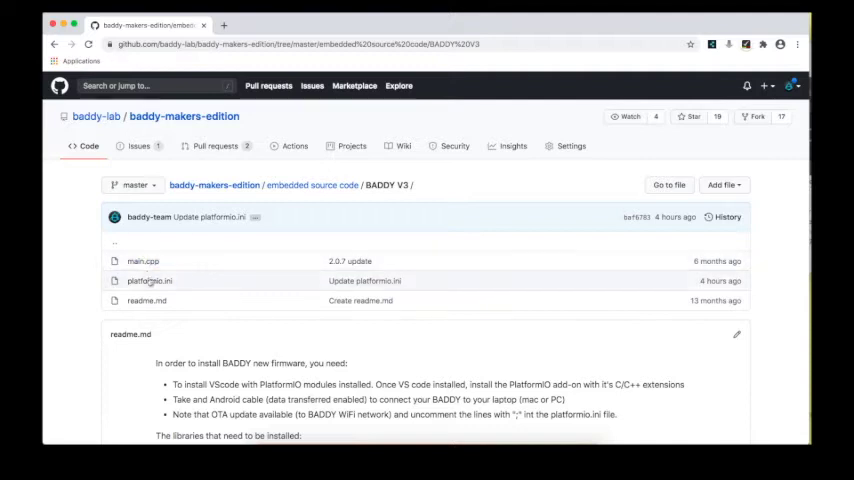
mouse_move(142, 261)
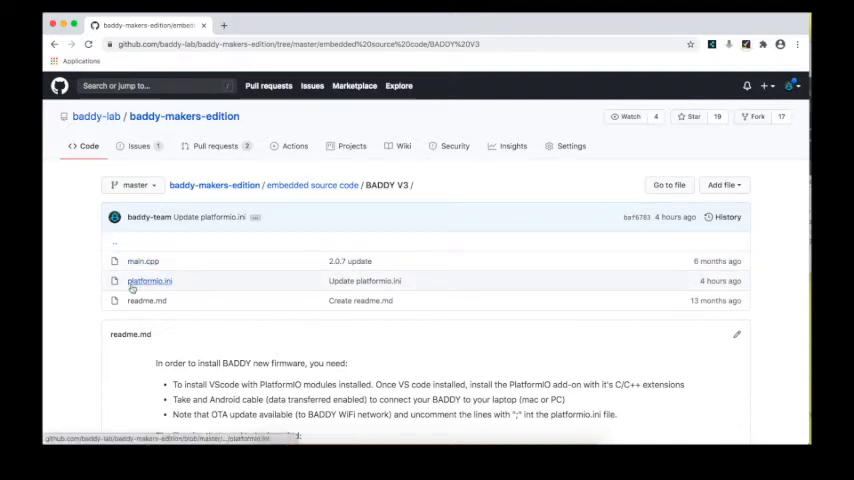
Browse BADDY V3 main.cpp from its licence header, then return to the BADDY V3 folder.
click(142, 261)
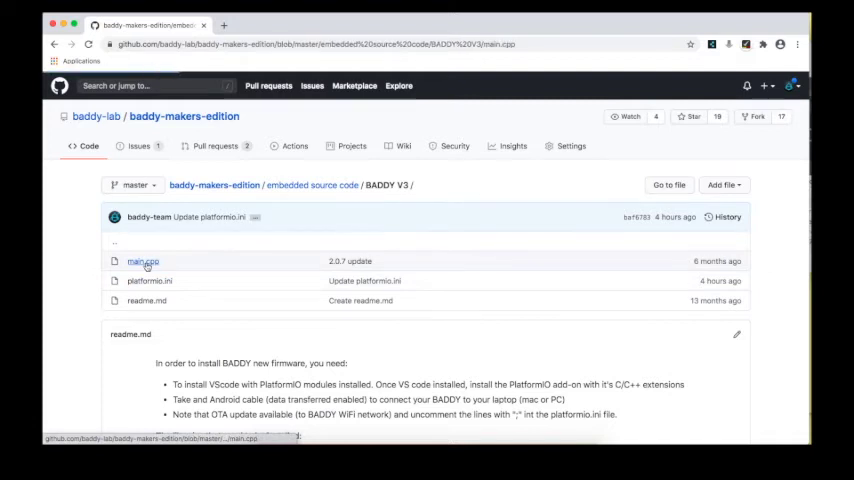
click(141, 261)
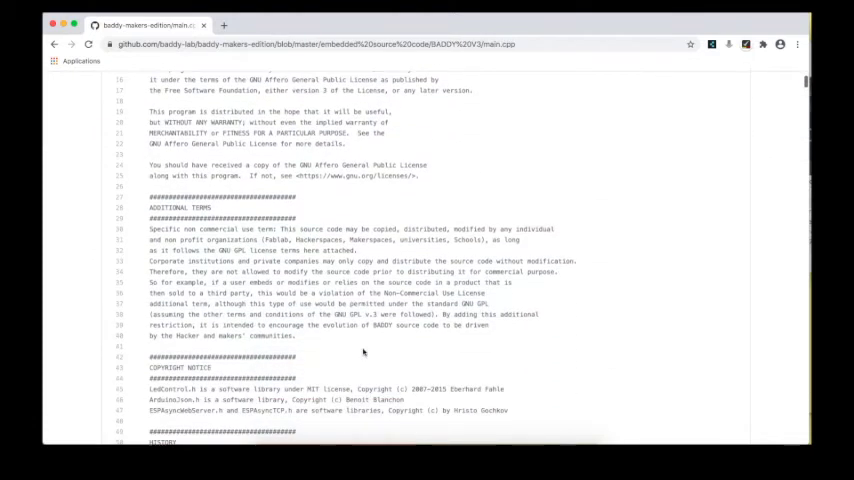
scroll(down, 3)
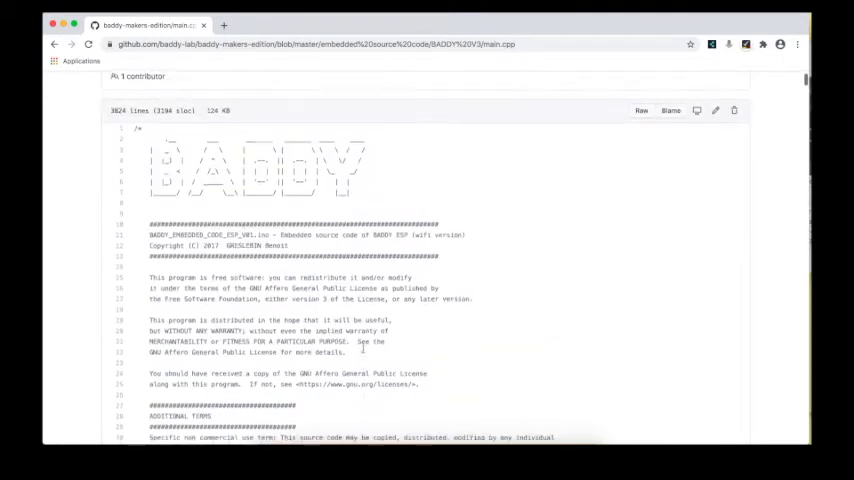
scroll(up, 3)
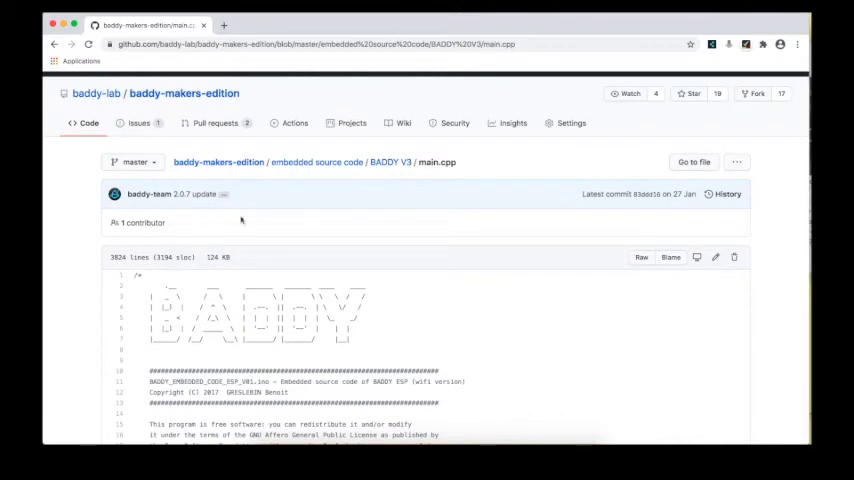
click(390, 162)
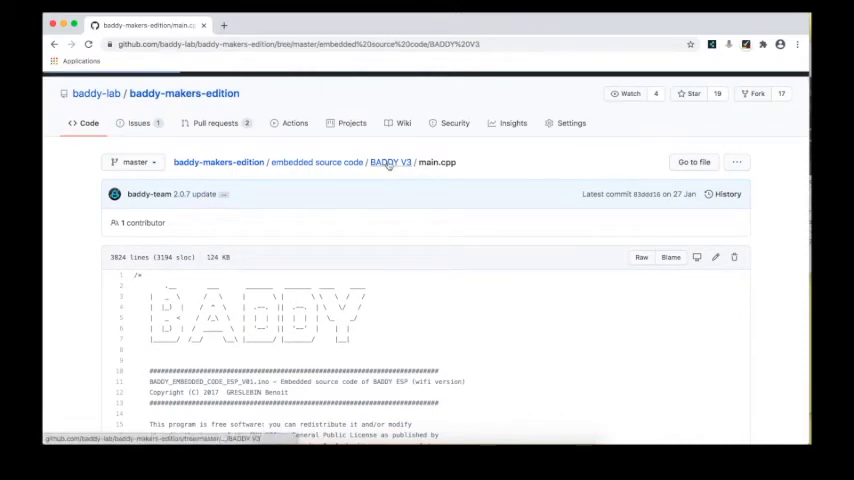
View BADDY V3 platformio.ini and select the ESP8266mDNS library name.
click(390, 161)
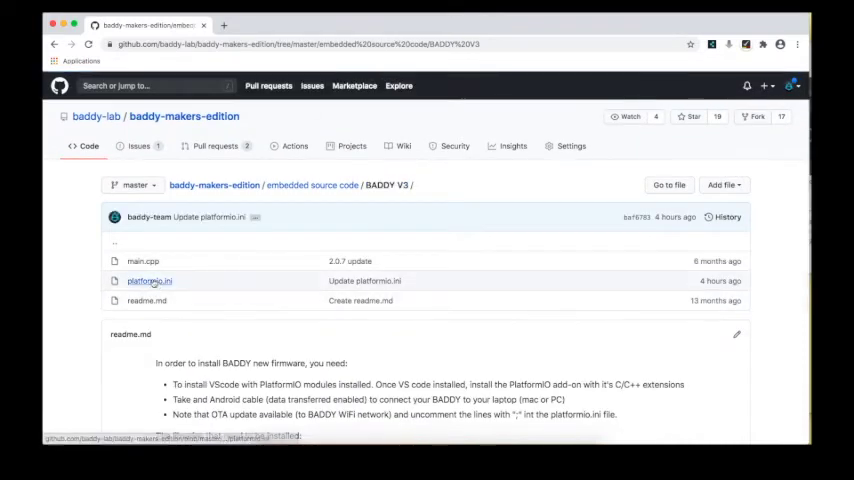
click(149, 281)
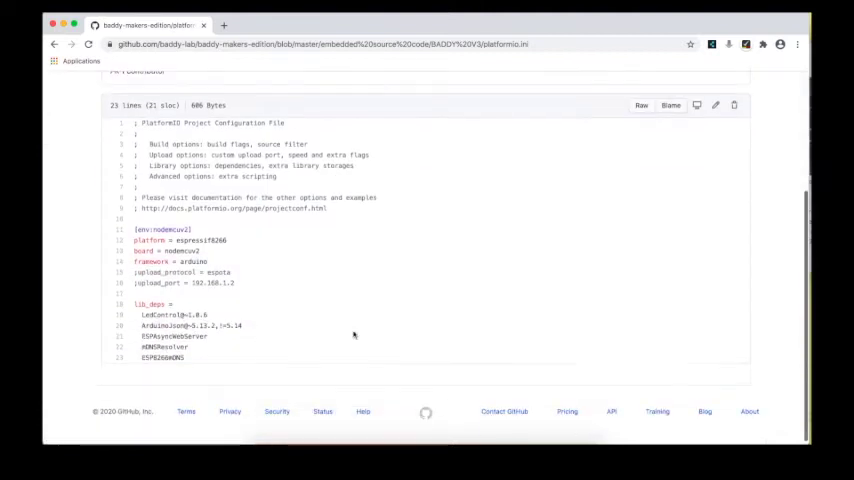
mouse_move(188, 363)
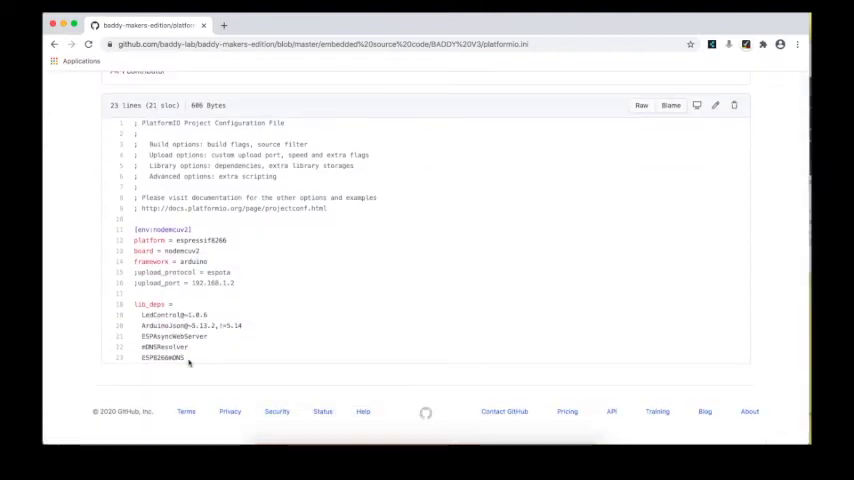
double_click(192, 314)
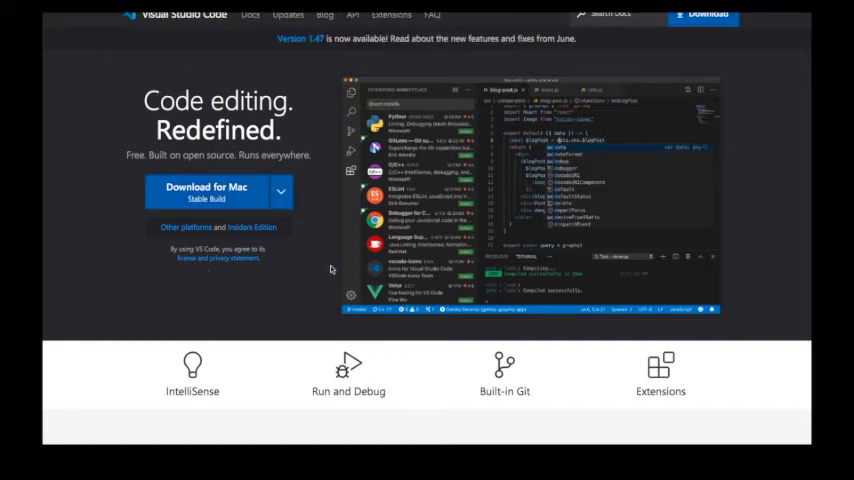
mouse_move(321, 207)
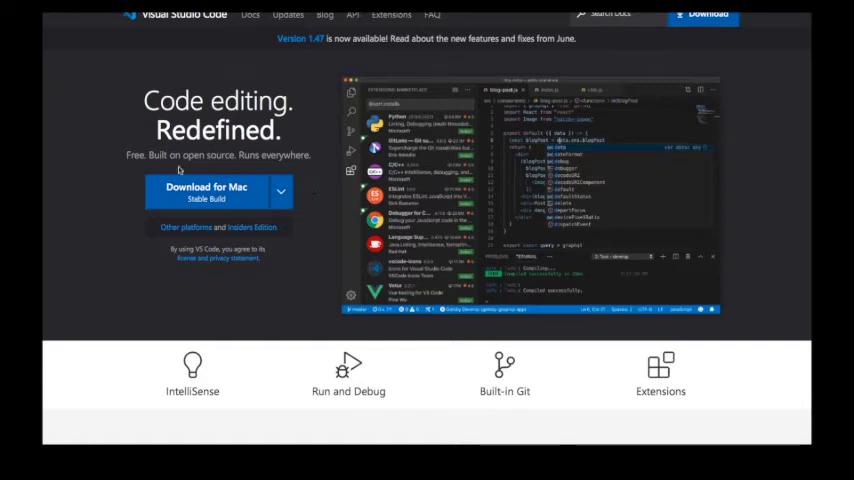
mouse_move(310, 222)
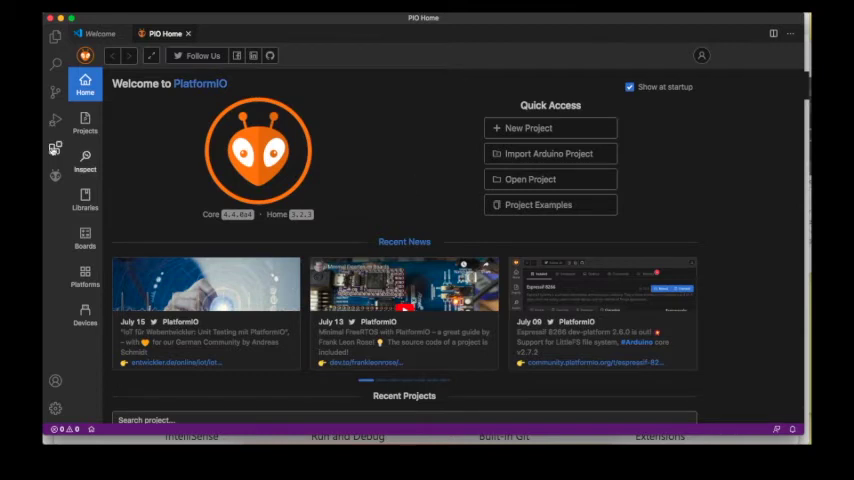
mouse_move(55, 148)
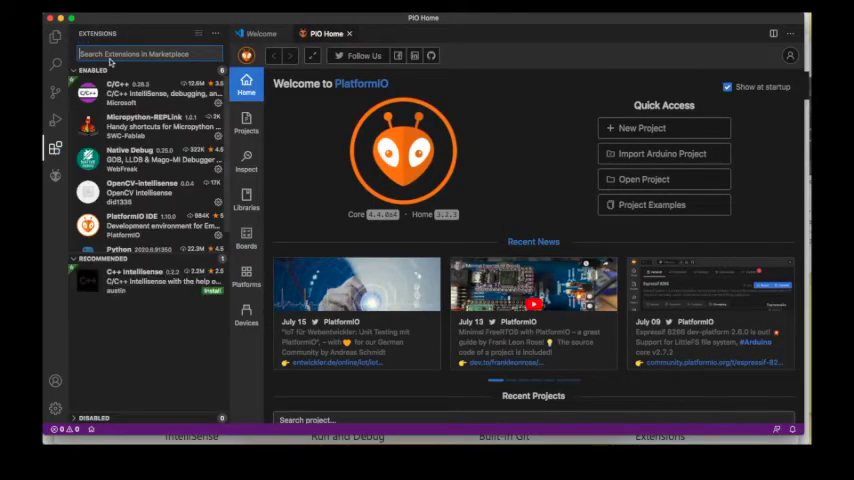
Search extensions for platformio and view the installed PlatformIO IDE details.
text(platformio)
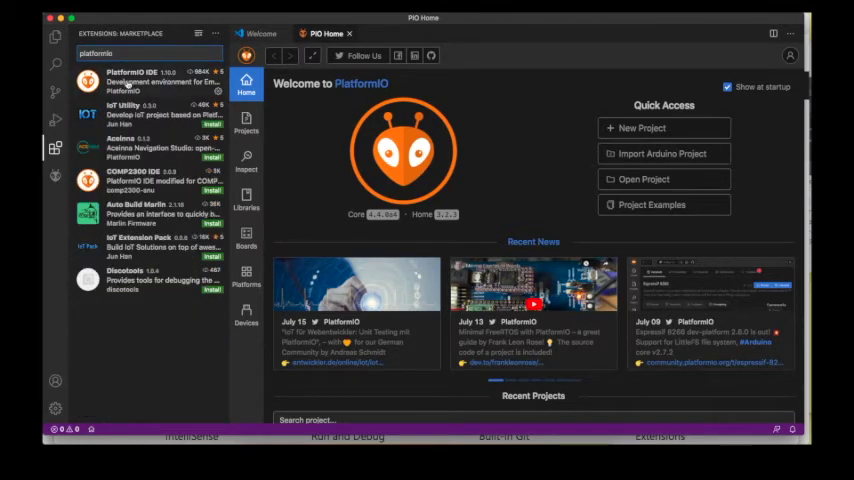
click(130, 80)
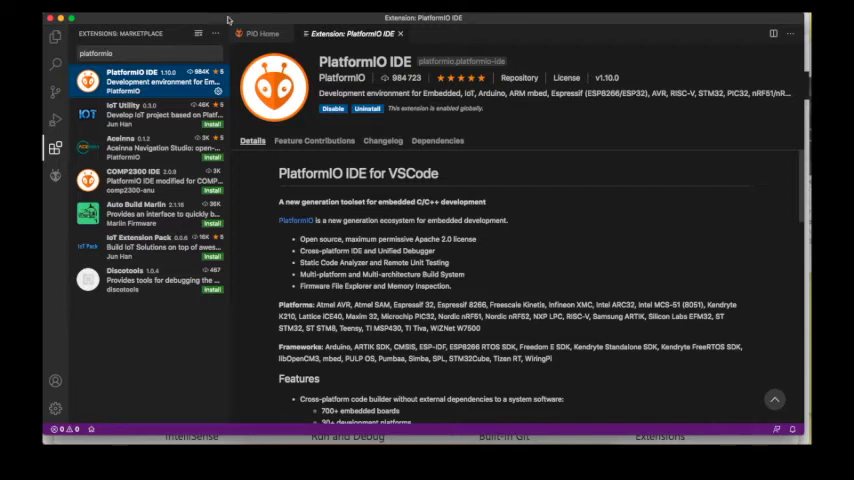
Return to the PIO Home welcome page.
click(261, 33)
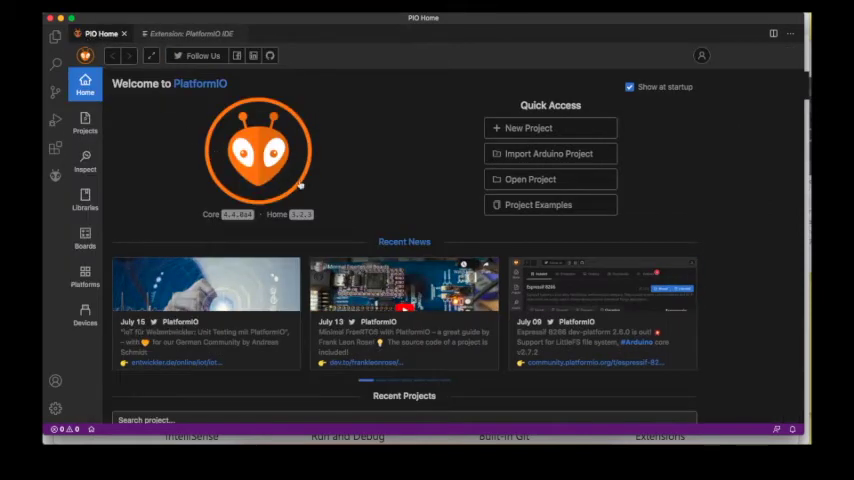
Start a new project named 'tuto baddy' and search boards for 'node'.
click(549, 128)
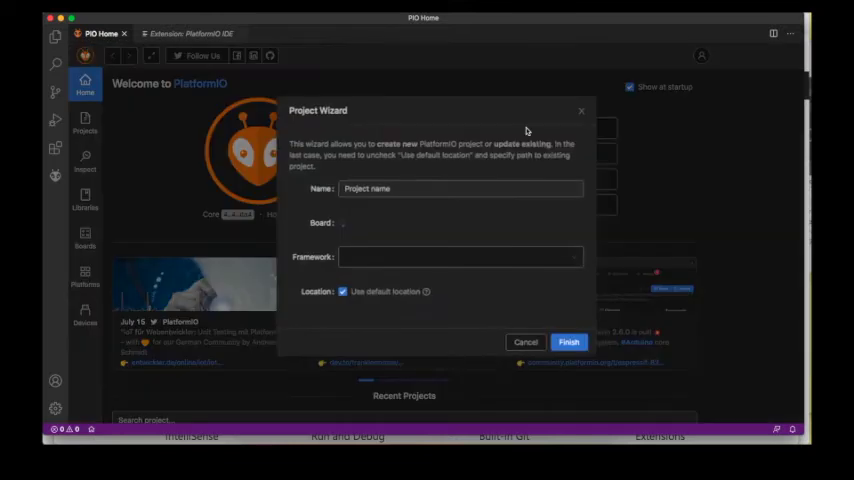
click(460, 188)
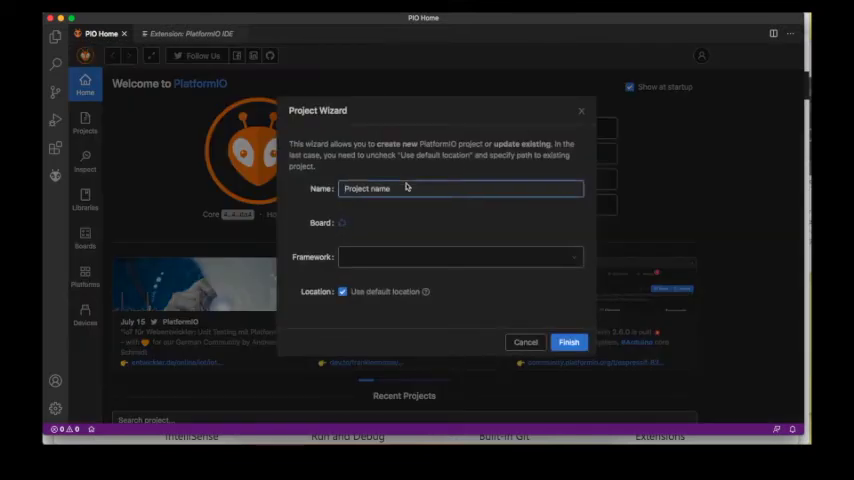
text(tutuo)
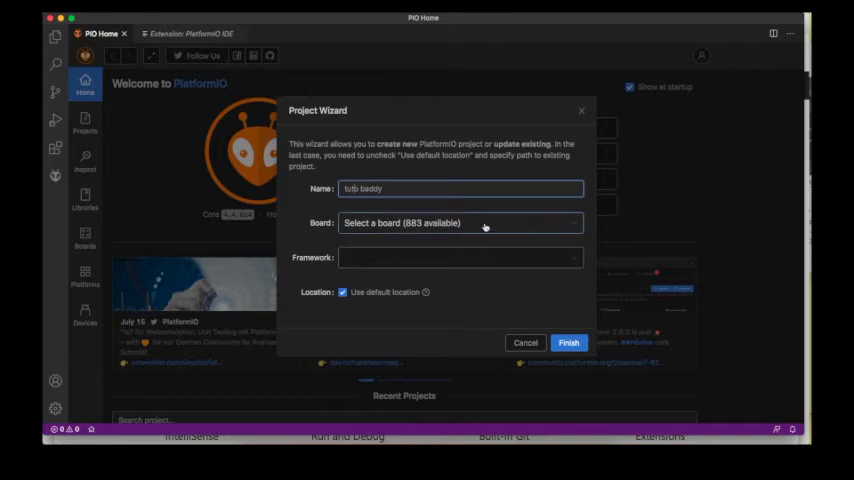
click(461, 223)
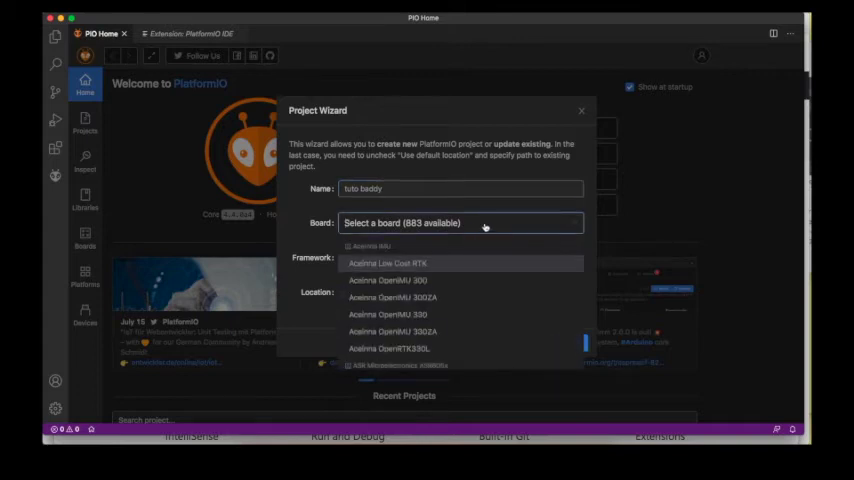
text(nodemcu)
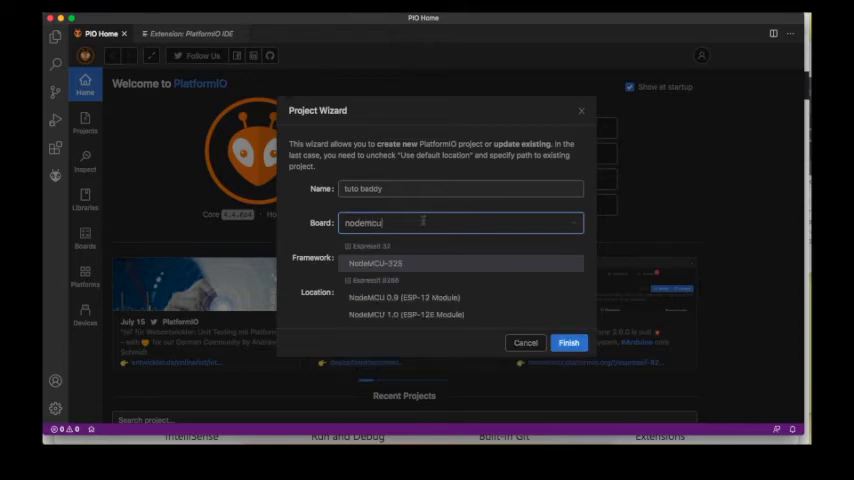
mouse_move(405, 314)
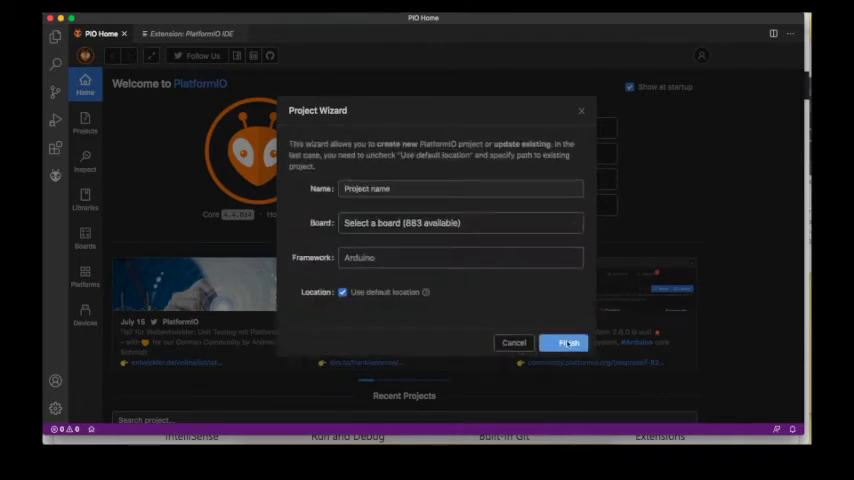
Finish the tuto baddy project and expand its src folder to show main.cpp.
click(568, 342)
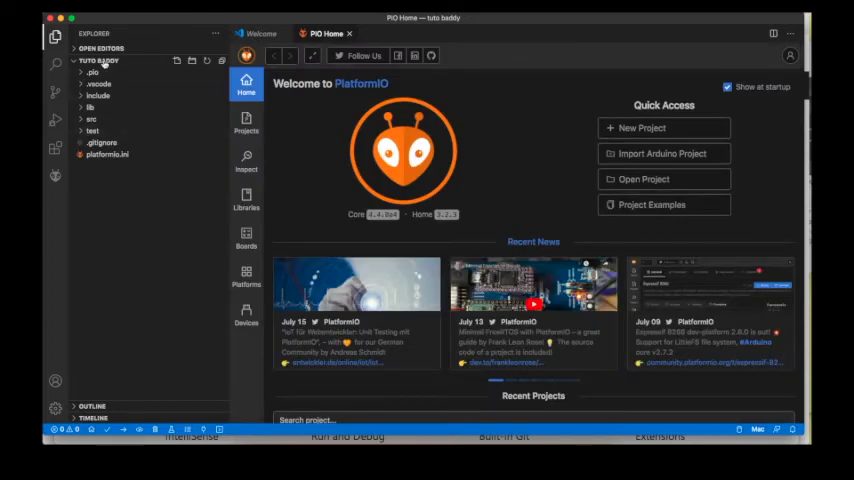
click(98, 61)
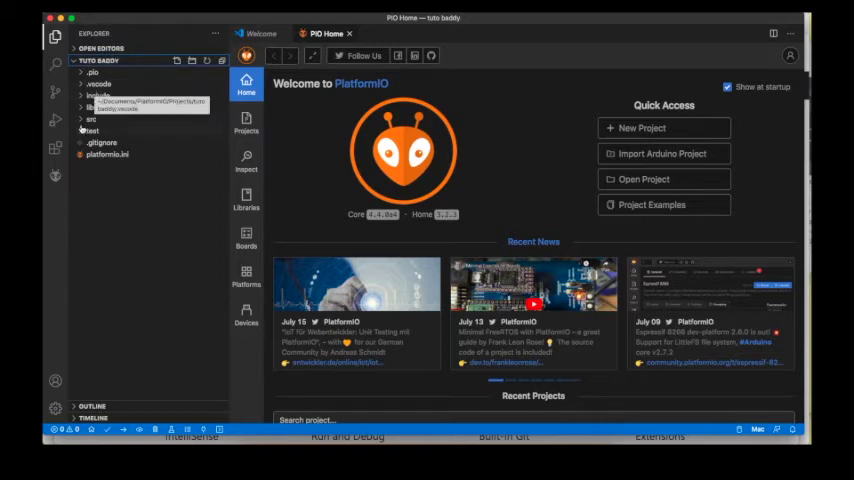
click(90, 119)
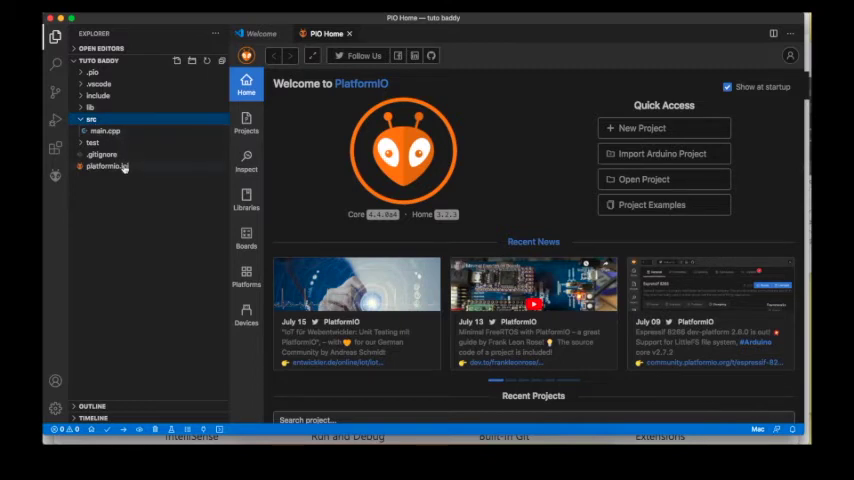
mouse_move(105, 167)
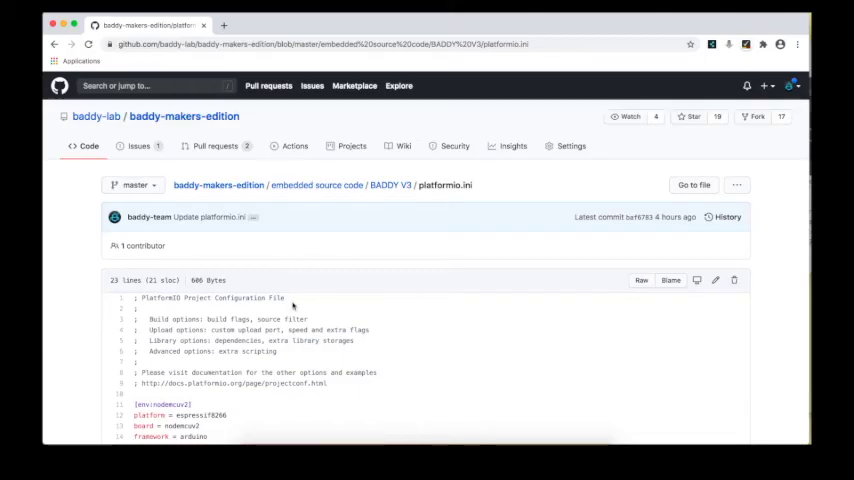
Scroll through the BADDY V3 platformio.ini contents on GitHub.
scroll(down, 3)
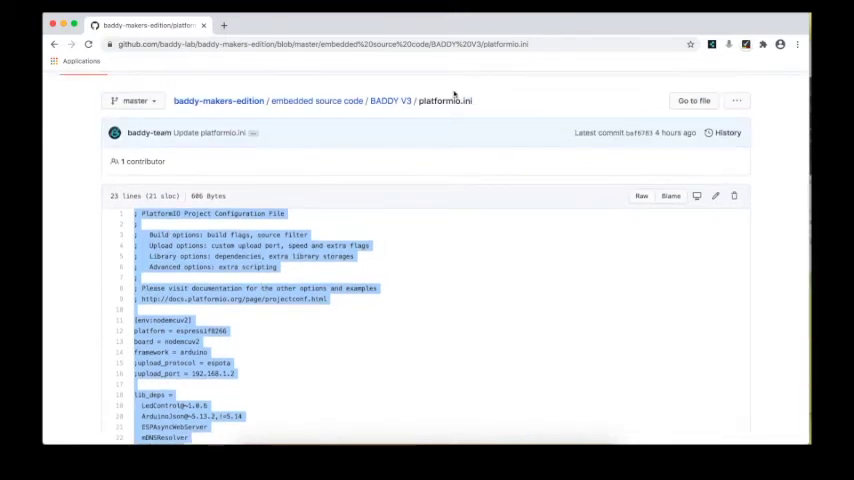
scroll(down, 3)
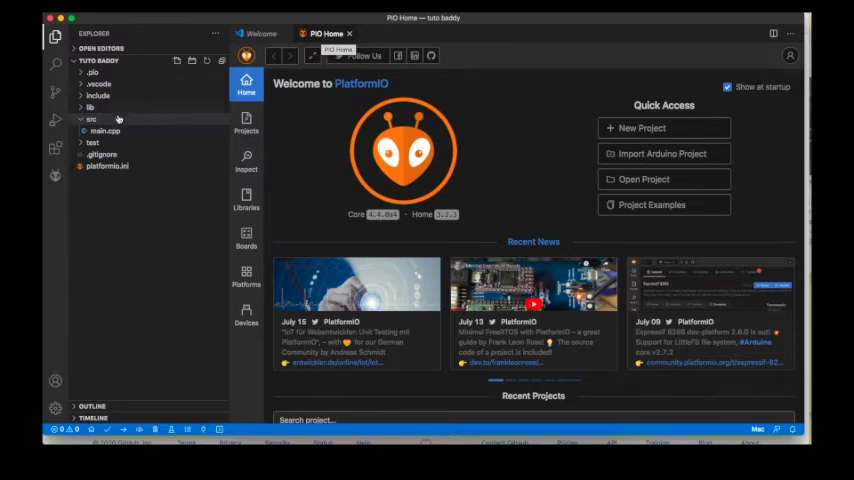
Open the tuto baddy project's platformio.ini from the Explorer.
click(107, 166)
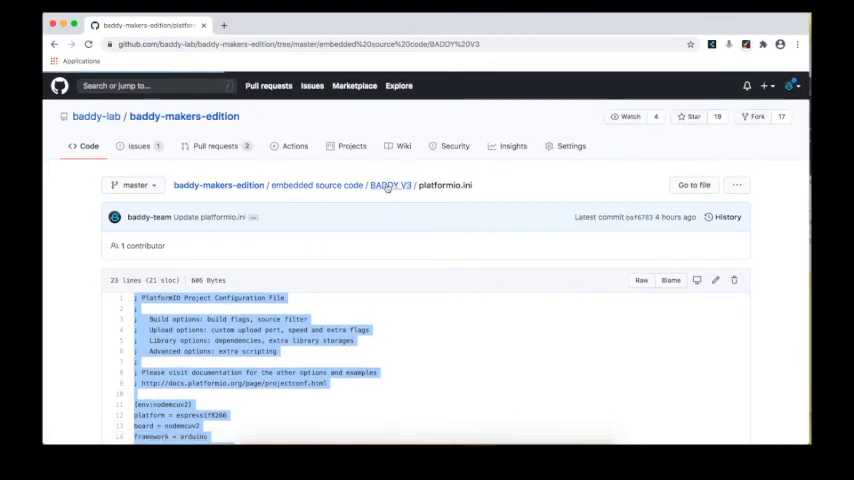
Open BADDY V3 main.cpp in GitHub's edit view and focus its code for copying.
click(390, 185)
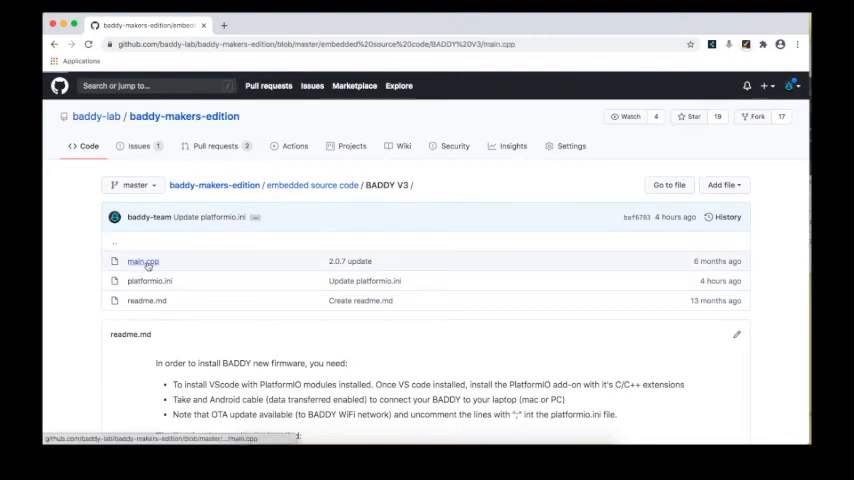
click(142, 261)
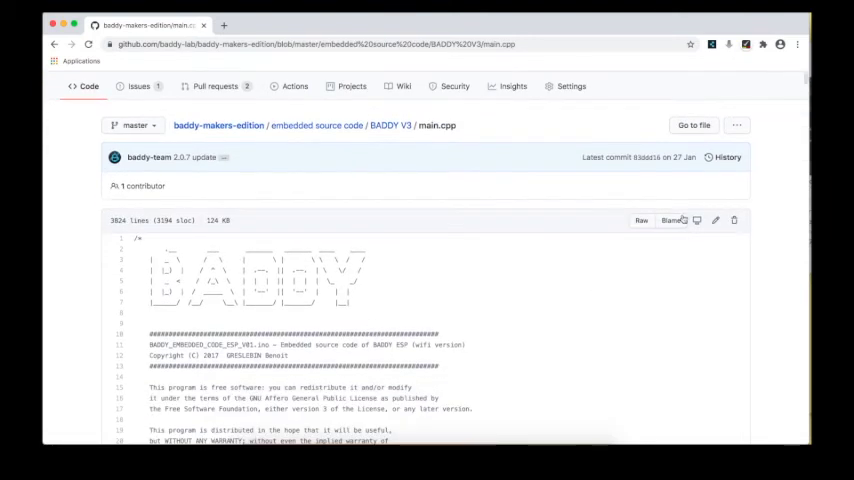
click(715, 220)
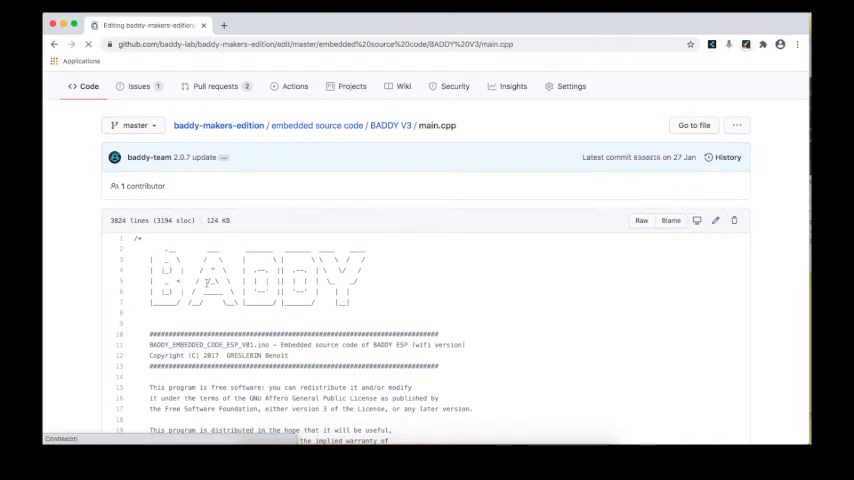
click(716, 220)
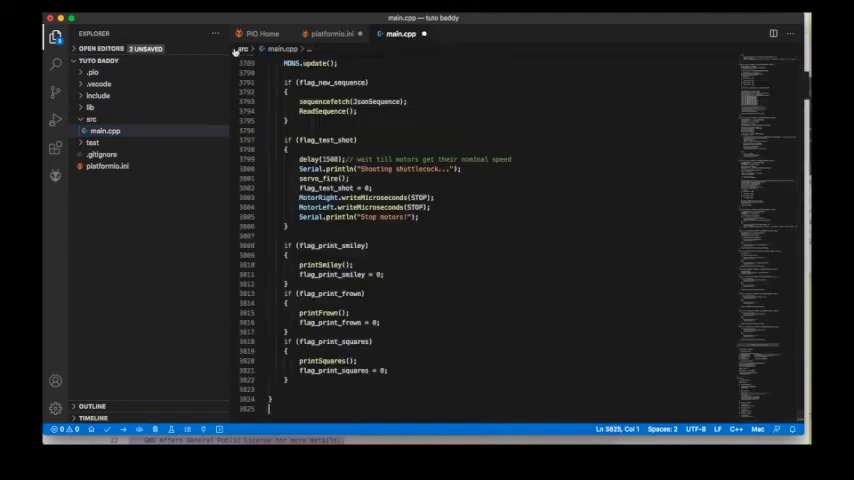
Review the pasted BADDY firmware in main.cpp, then return to PIO Home.
scroll(down, 3)
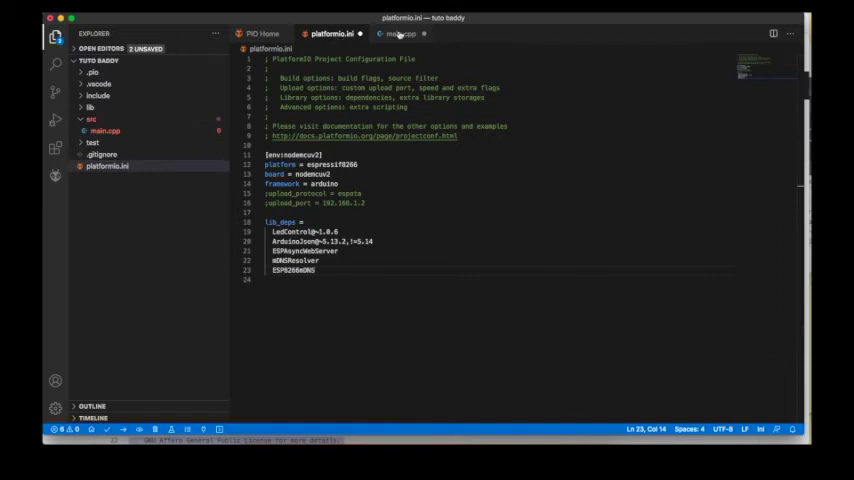
click(399, 33)
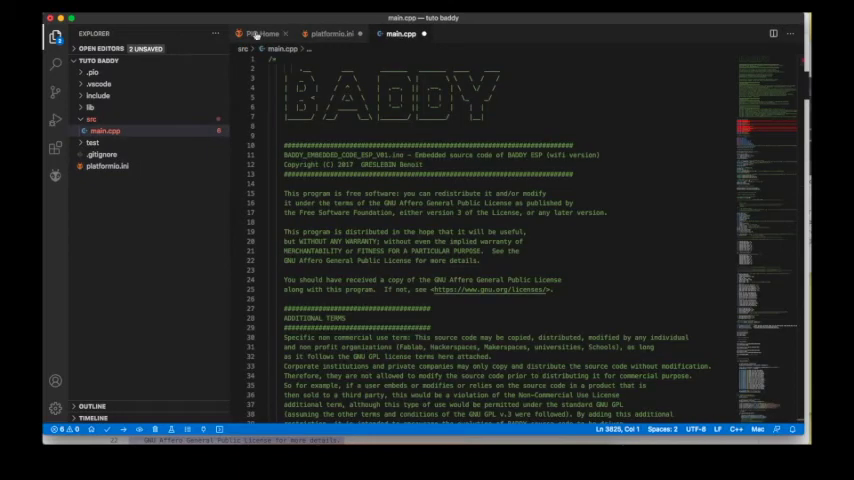
click(262, 33)
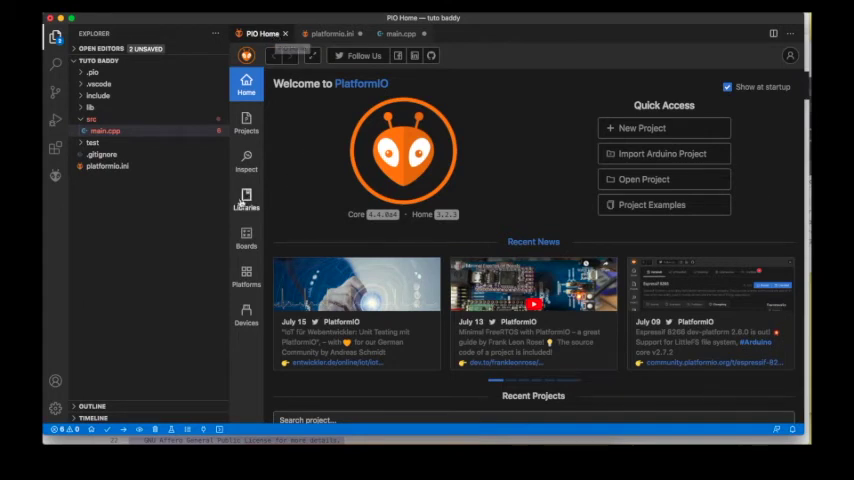
Search the library registry for 'ledc' and install the LedControl library.
click(246, 199)
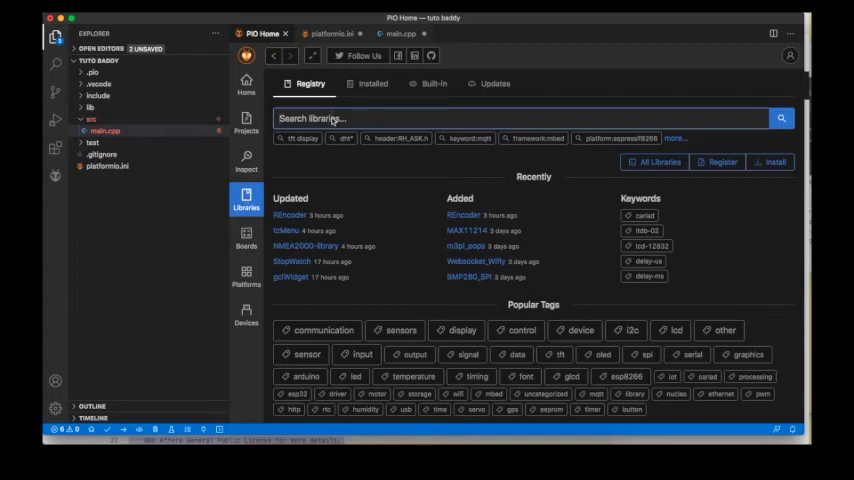
text(ledcontrol)
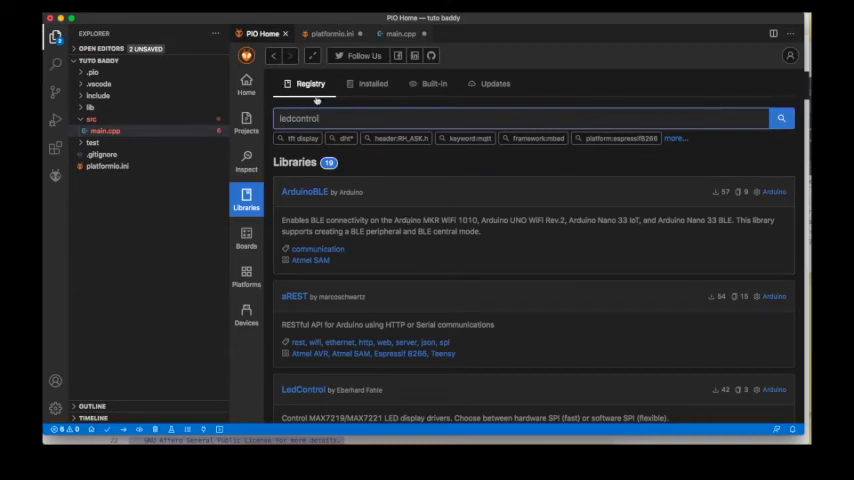
scroll(down, 3)
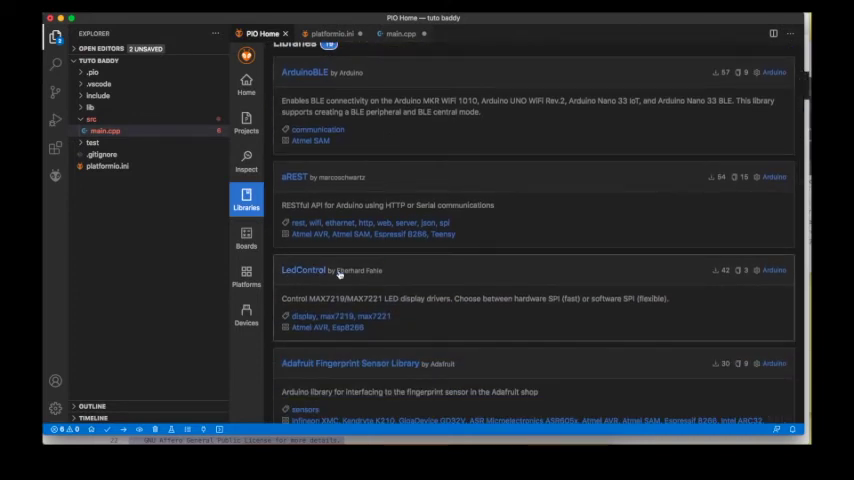
mouse_move(415, 274)
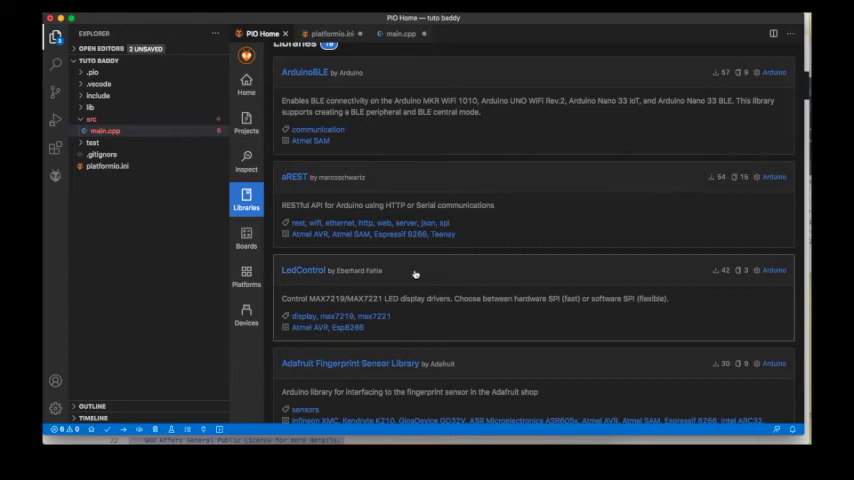
click(303, 270)
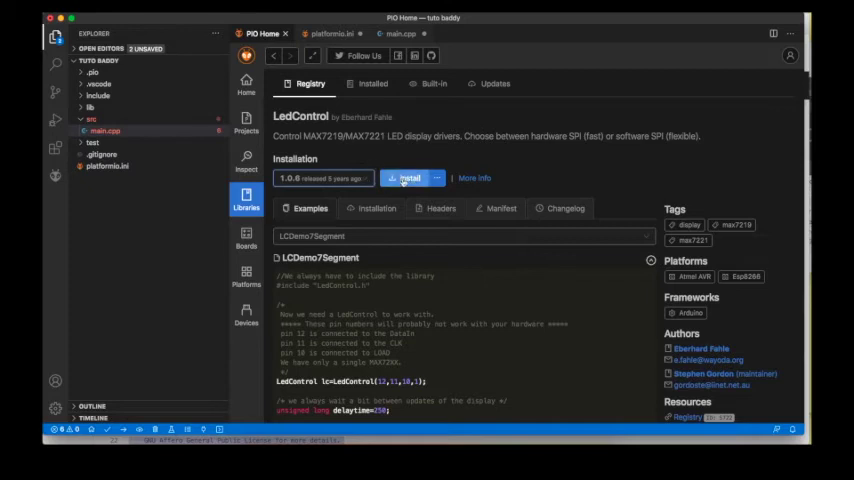
click(408, 177)
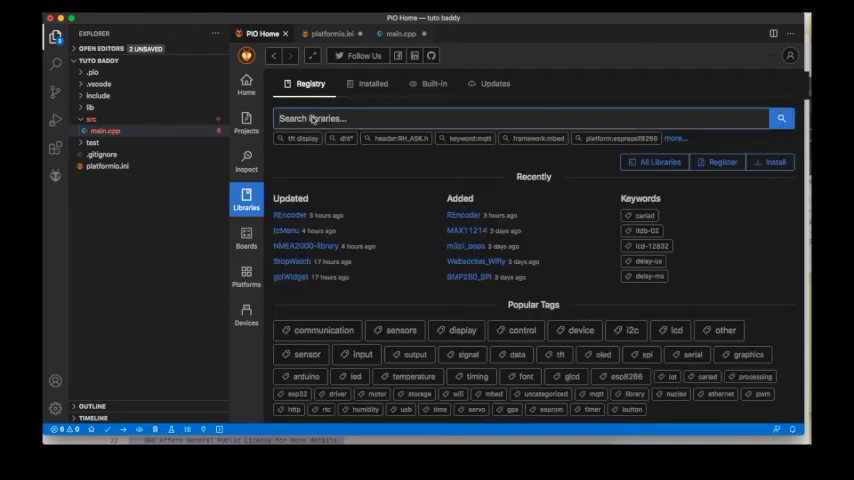
Search the registry for 'async' and install the ESPAsyncTCP library.
text(asun)
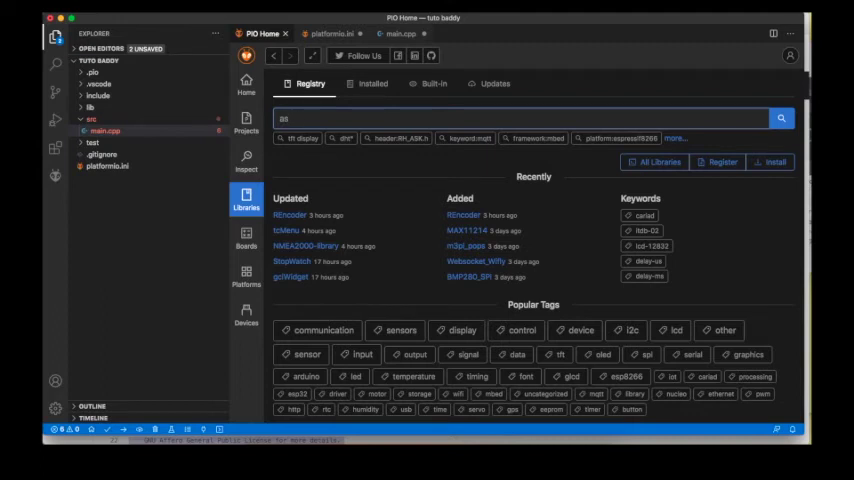
text(async)
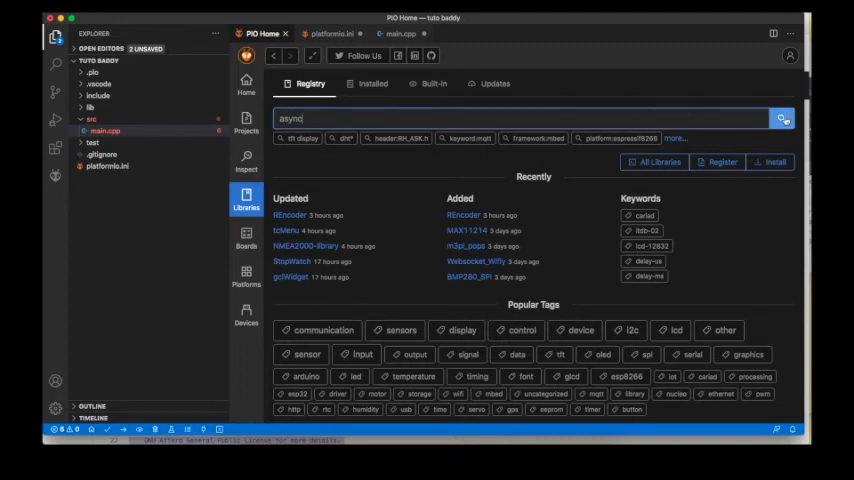
click(781, 118)
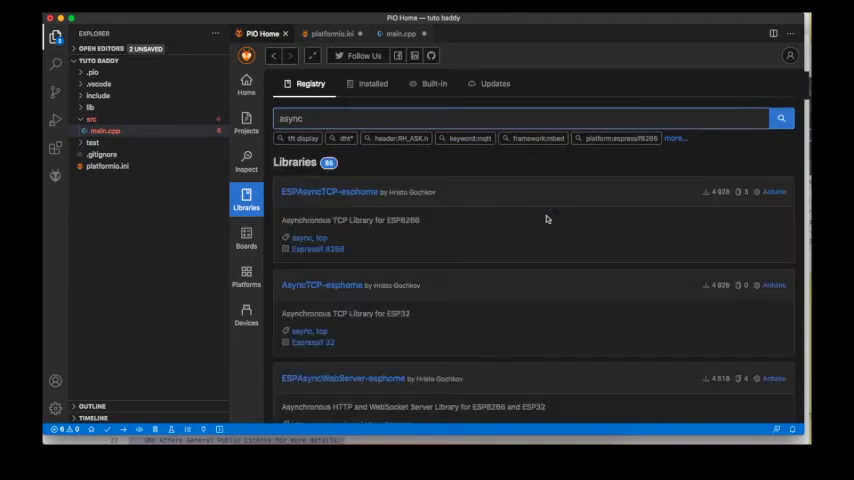
scroll(down, 3)
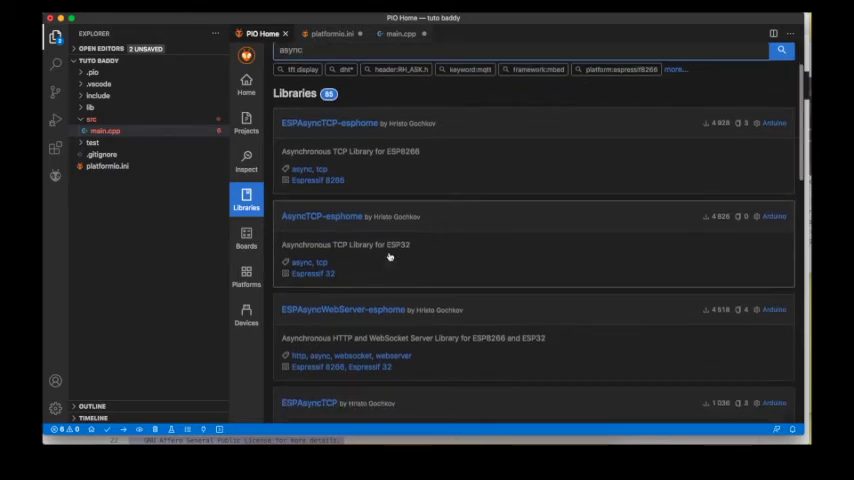
scroll(down, 3)
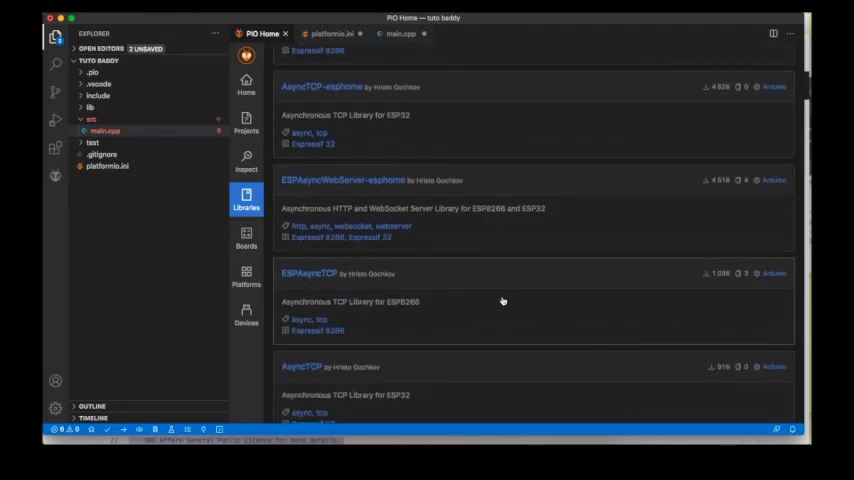
scroll(down, 3)
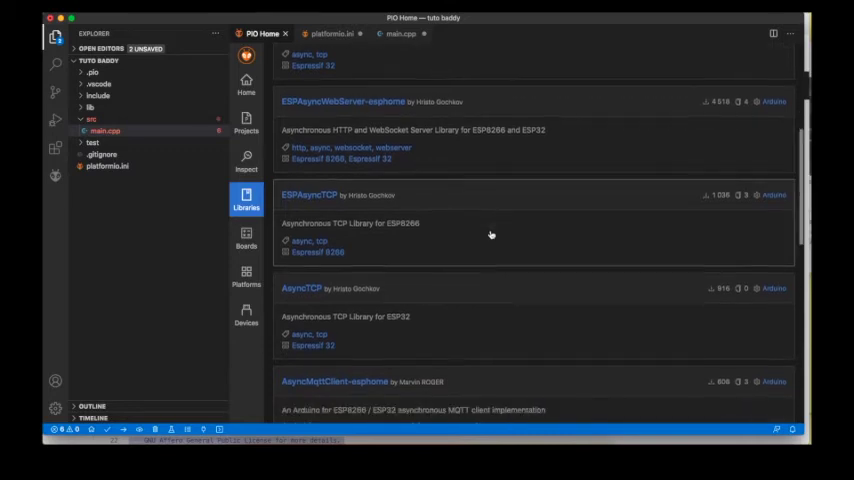
scroll(down, 3)
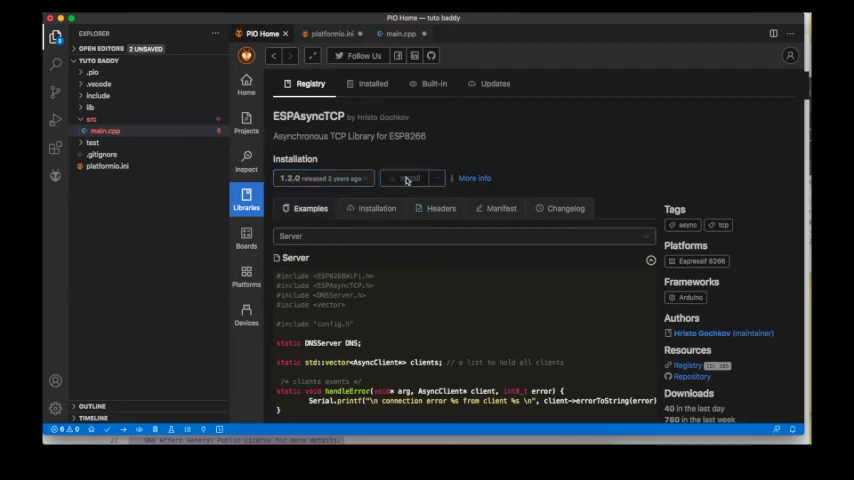
click(410, 178)
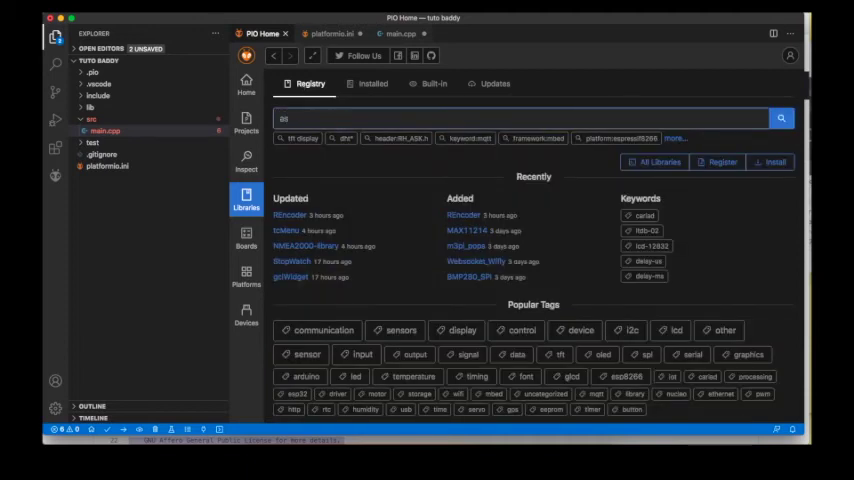
Search 'async' again and install the ESP Async WebServer library.
text(async)
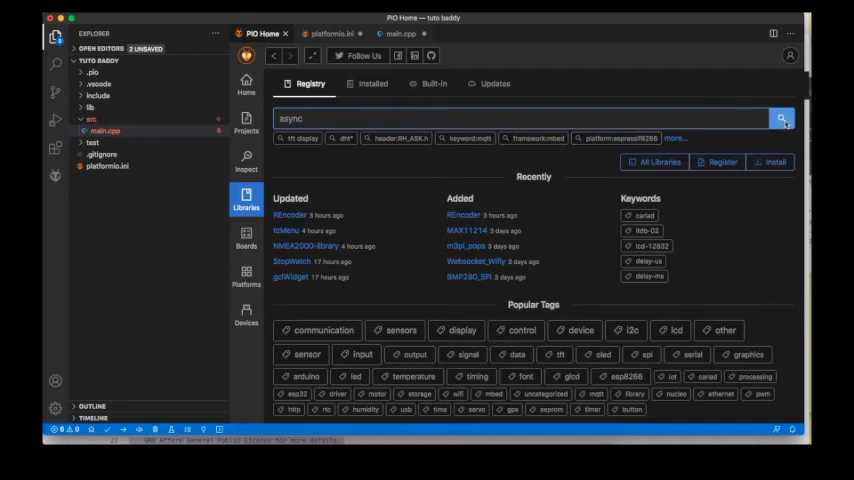
click(783, 118)
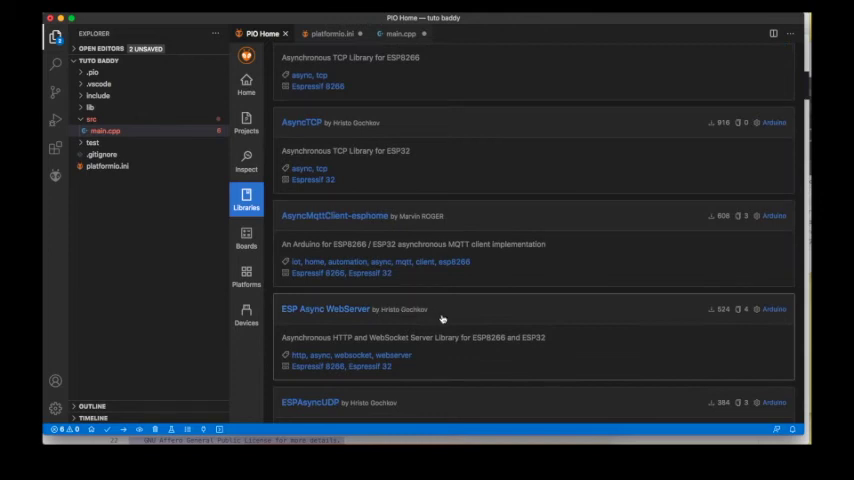
mouse_move(519, 312)
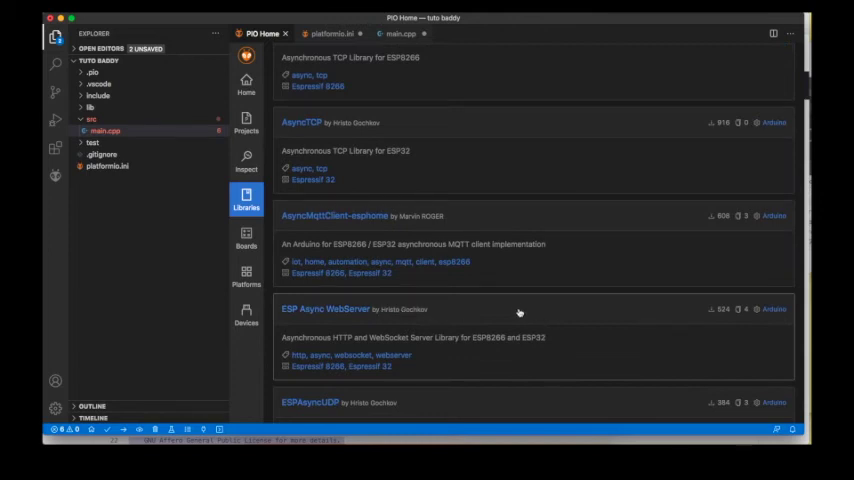
click(324, 309)
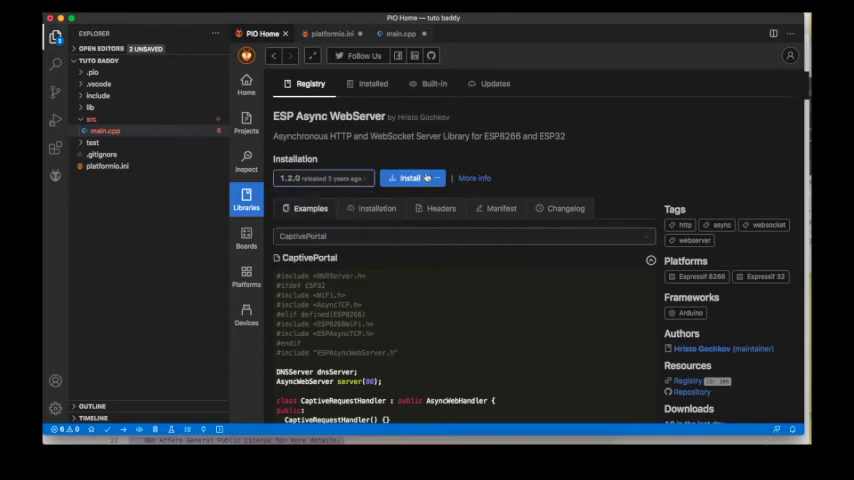
click(408, 178)
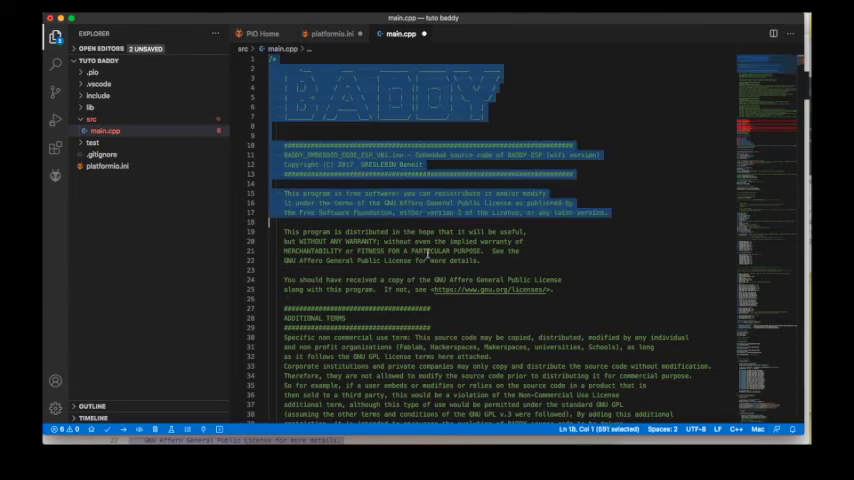
Scroll through the BADDY firmware source in main.cpp.
scroll(down, 3)
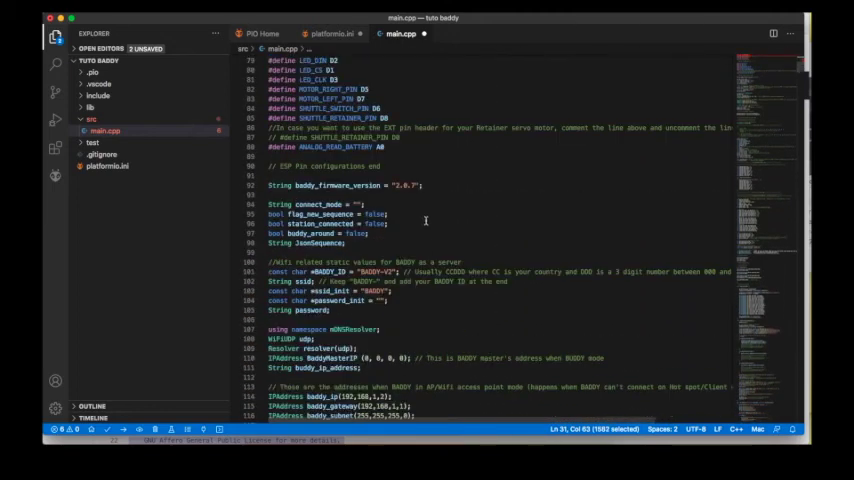
scroll(down, 3)
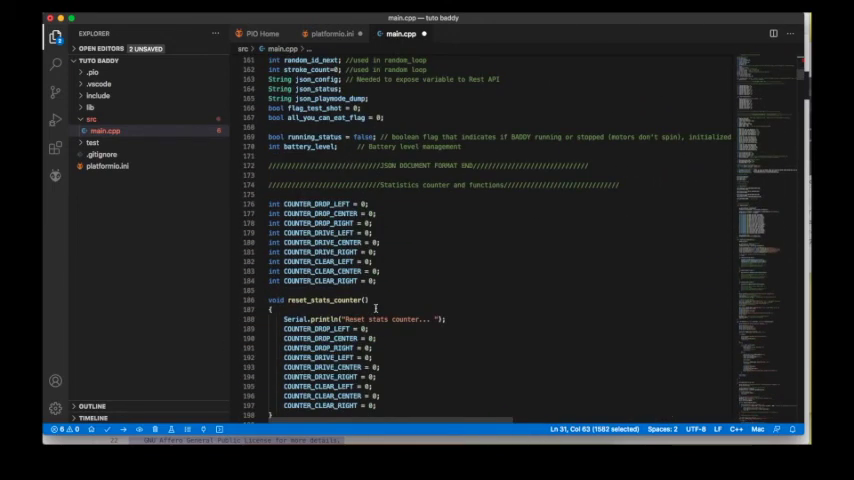
scroll(down, 3)
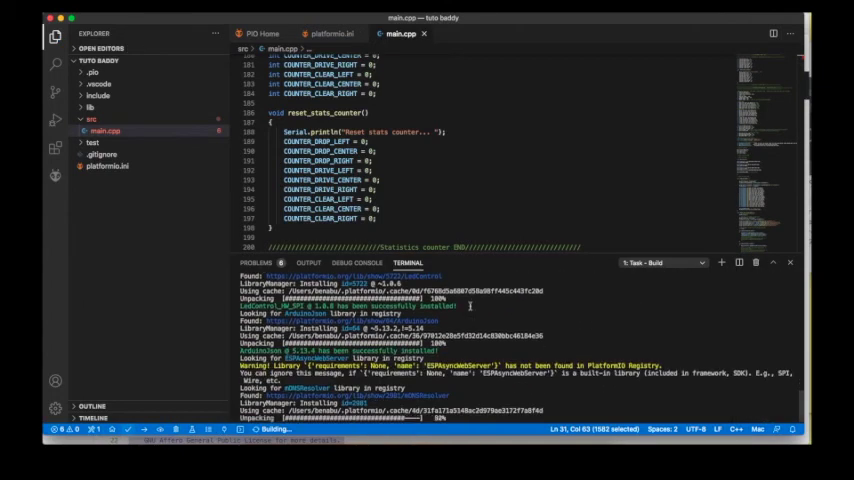
Follow the build log to SUCCESS in 36.56 seconds, then return to PIO Home.
scroll(down, 3)
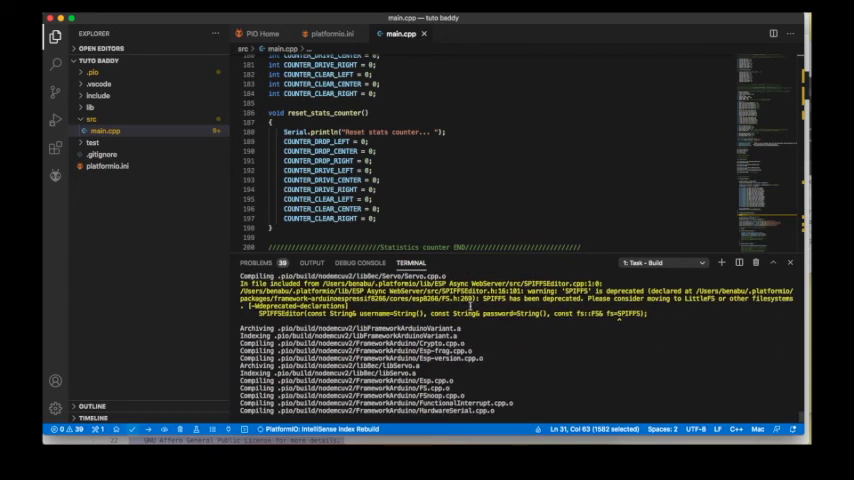
scroll(down, 3)
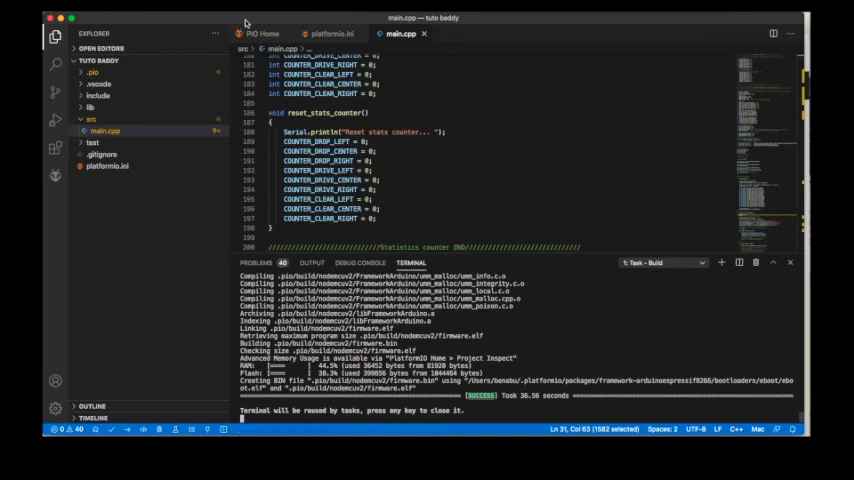
click(262, 33)
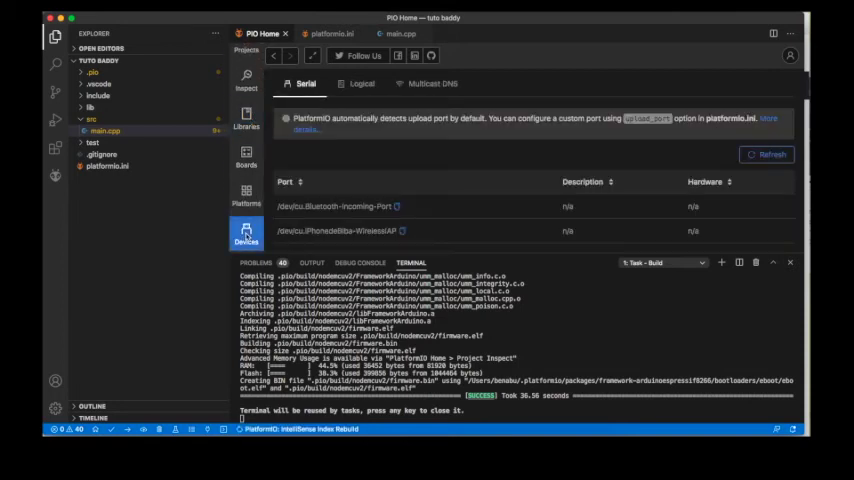
Refresh the Devices port list until /dev/cu.wchusbserial1420 appears.
scroll(down, 3)
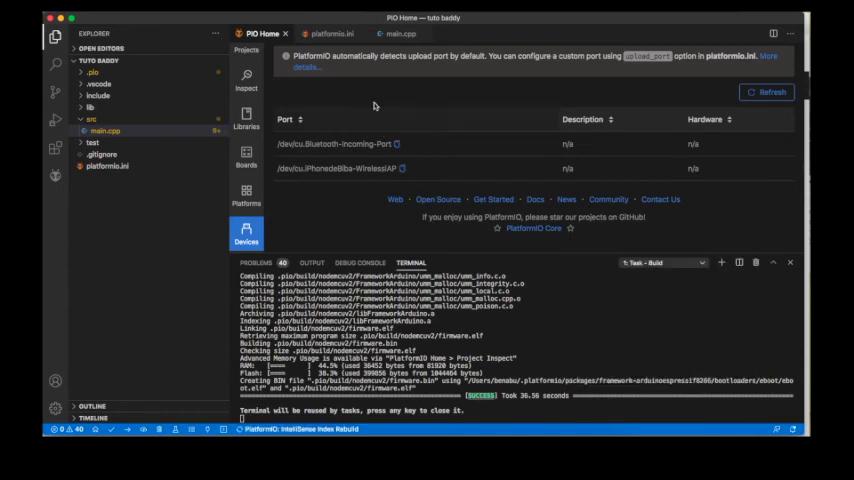
click(767, 92)
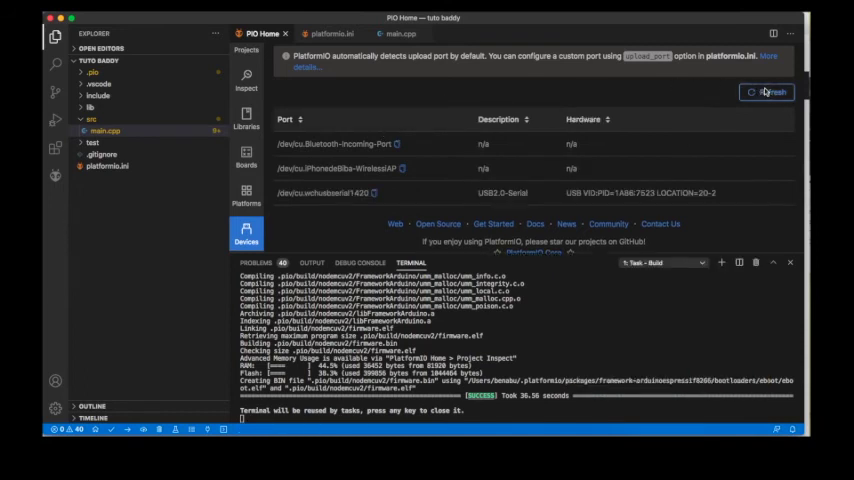
click(766, 91)
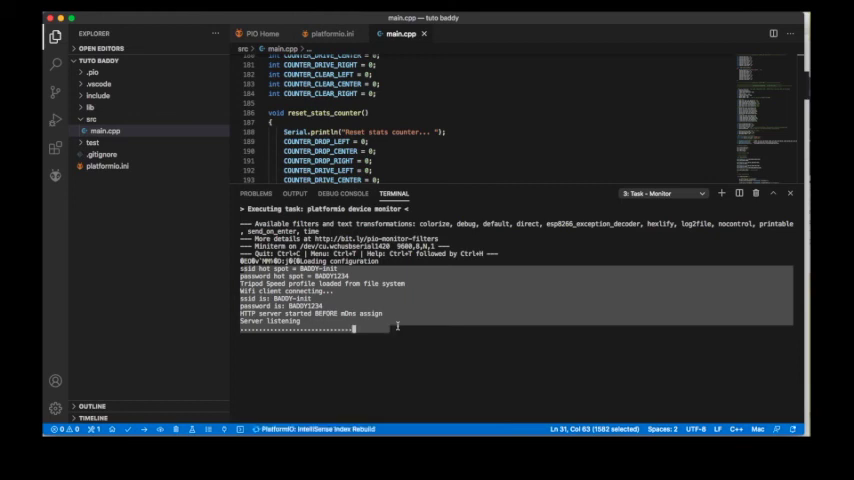
Follow the serial log as BADDY switches to AP mode, then open the Wi-Fi menu.
scroll(down, 3)
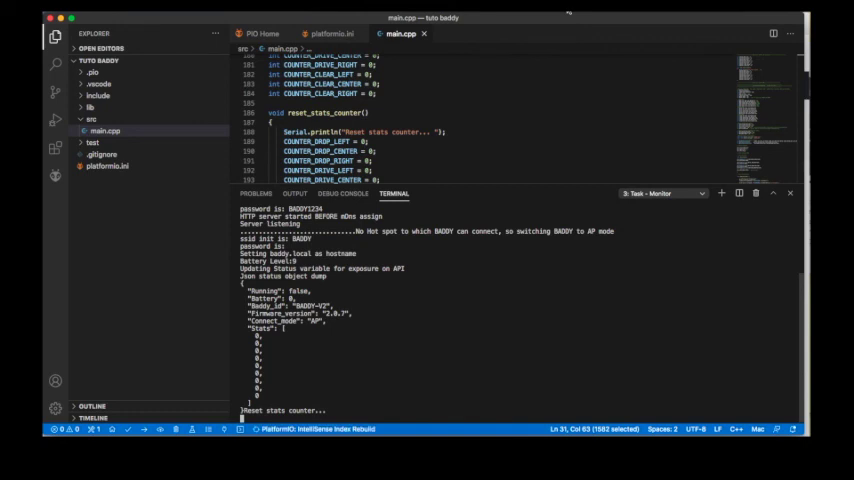
click(571, 17)
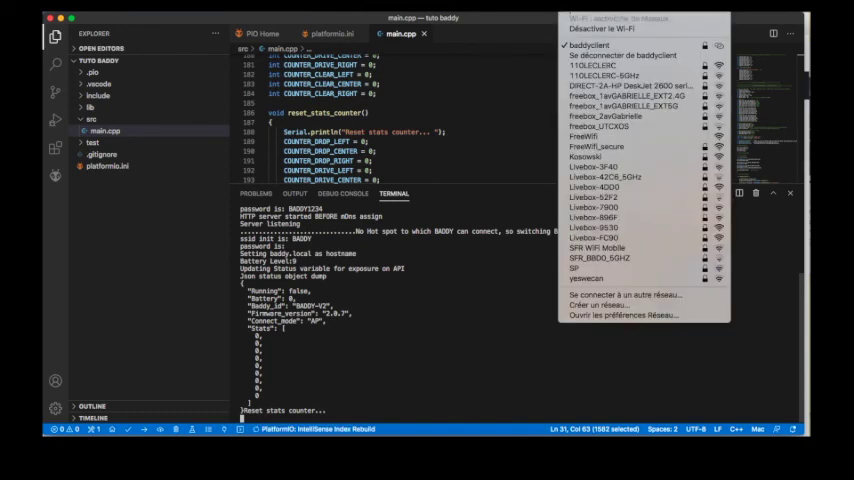